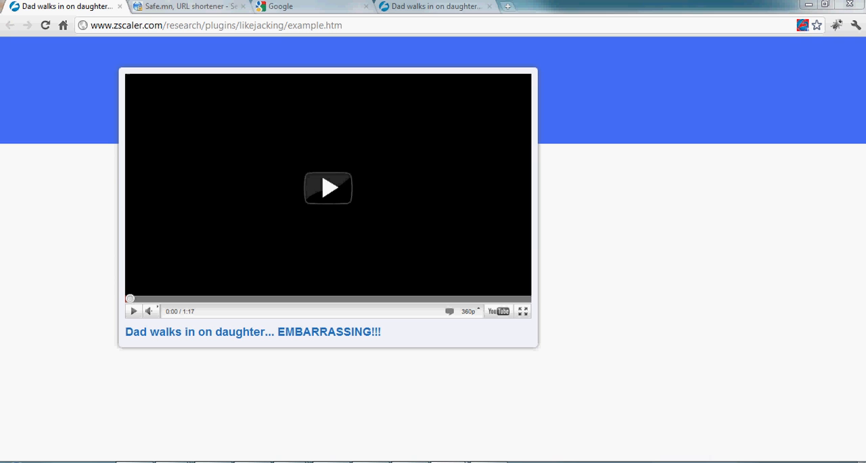
mouse_move(328, 188)
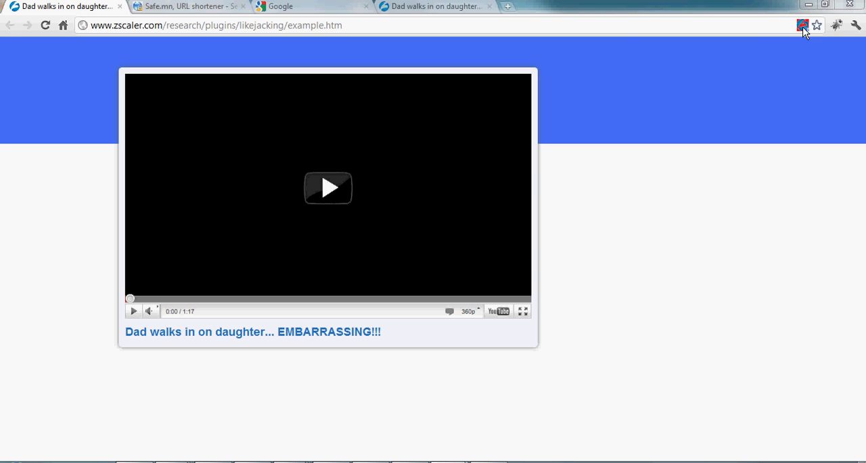
mouse_move(804, 24)
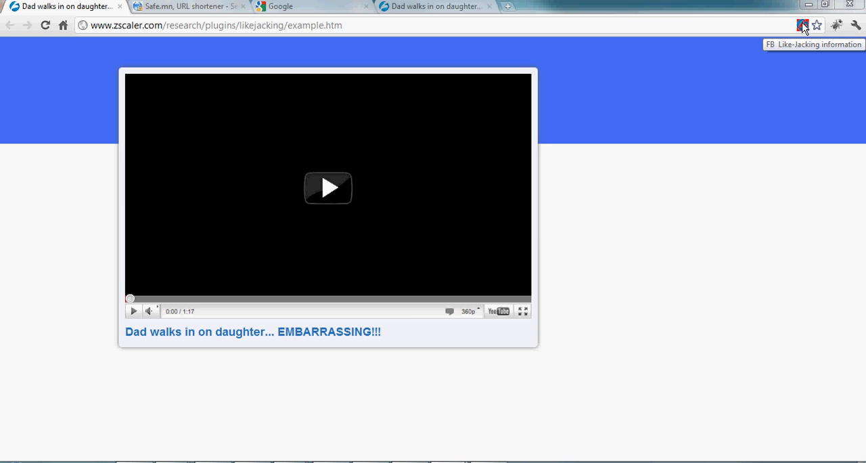
- Show the Like-Jacking report for the example page and reveal its hidden Facebook Like widgets
left_click(804, 25)
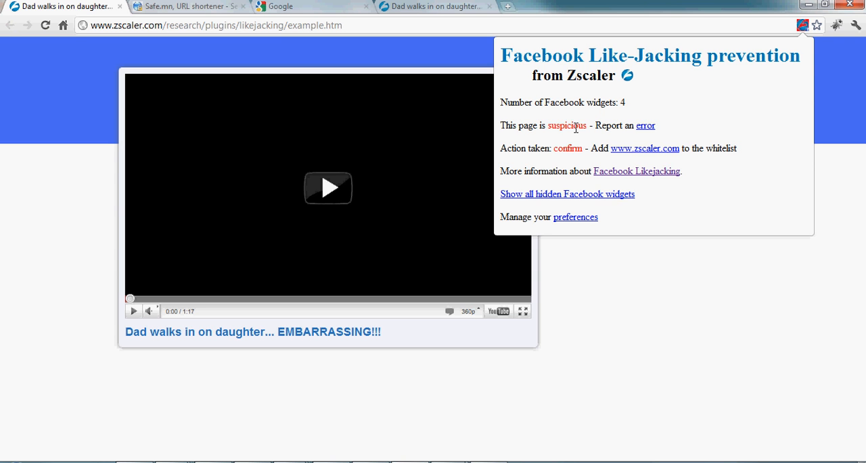
mouse_move(575, 176)
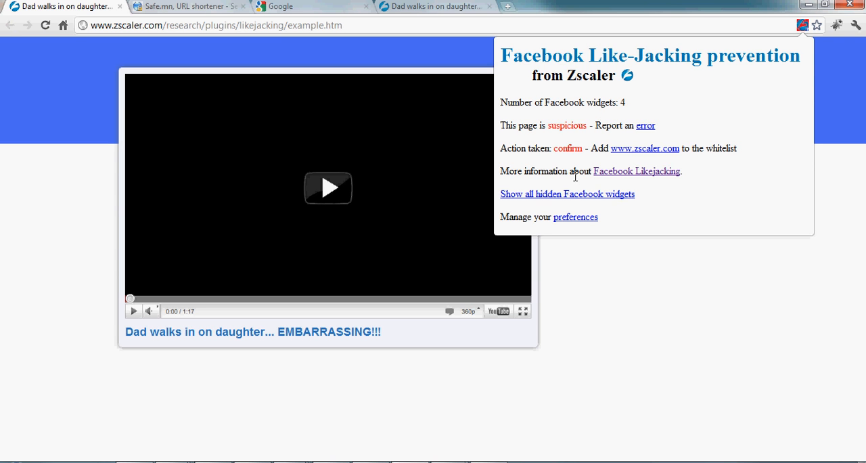
mouse_move(574, 200)
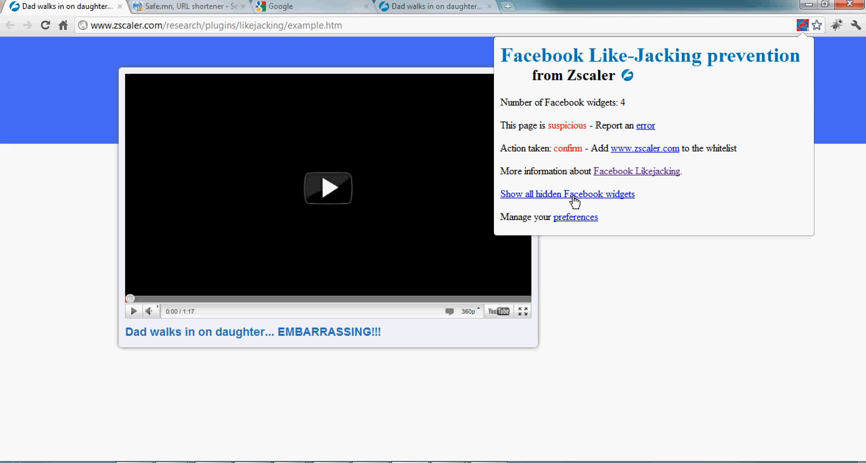
mouse_move(544, 196)
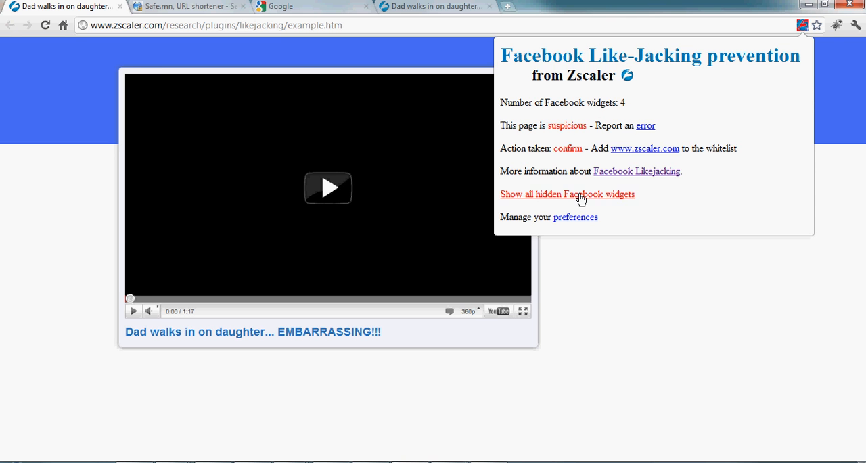
left_click(567, 193)
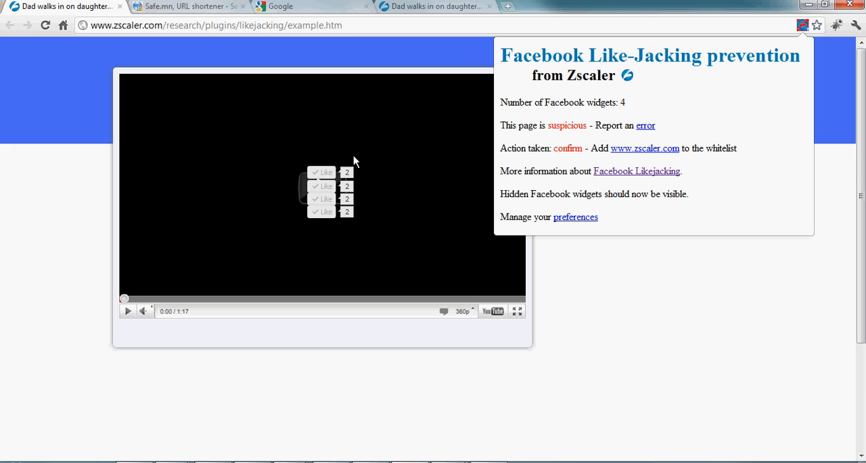
mouse_move(371, 200)
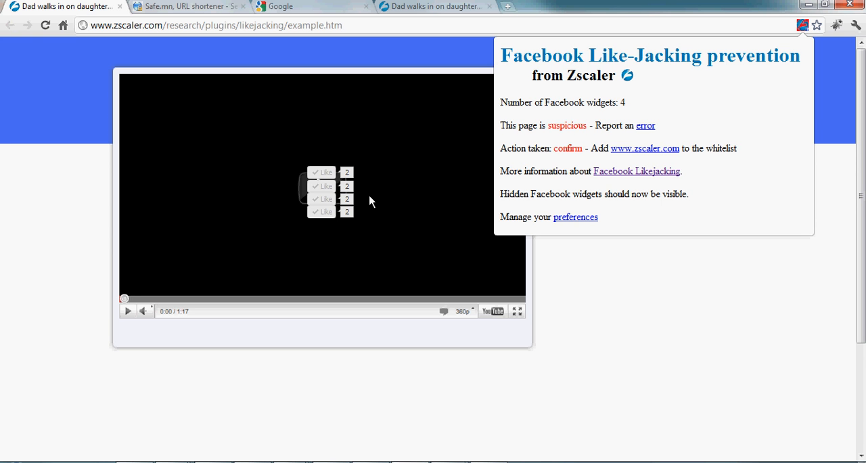
mouse_move(585, 59)
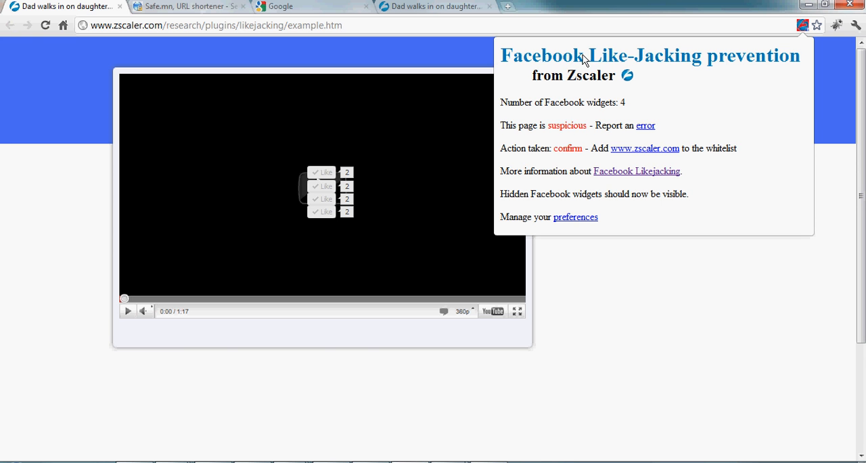
- View the benign one-widget Like-Jacking verdict for Safe.mn, then bring the Google tab forward
left_click(187, 6)
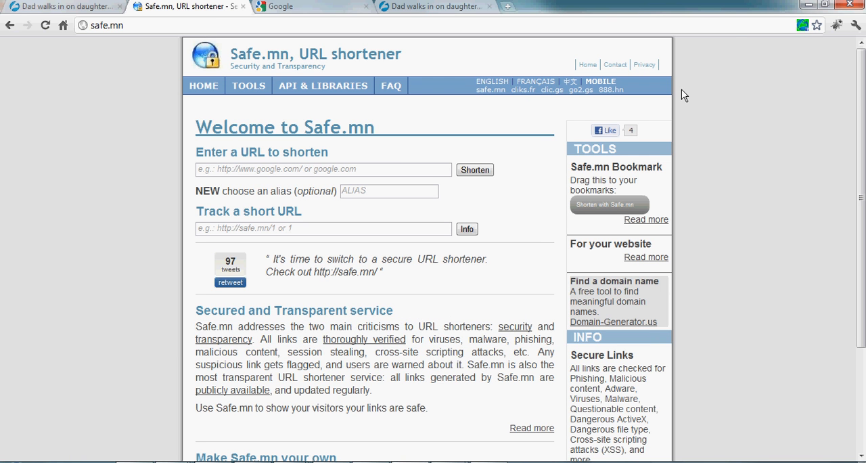
mouse_move(805, 35)
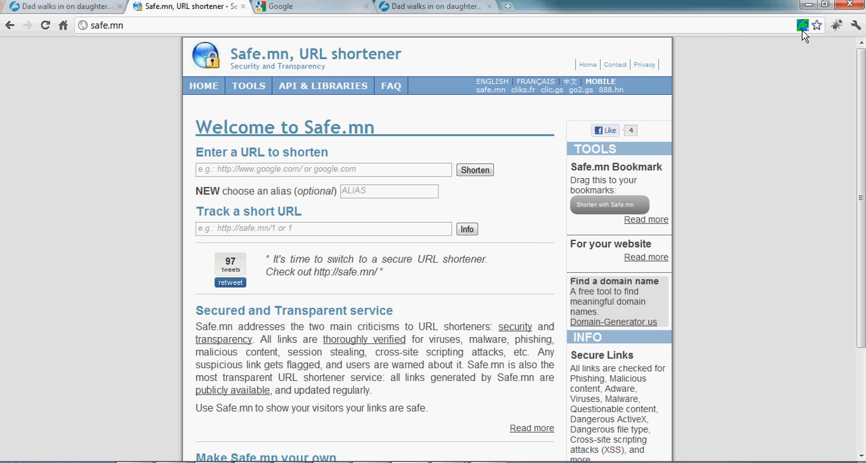
mouse_move(804, 26)
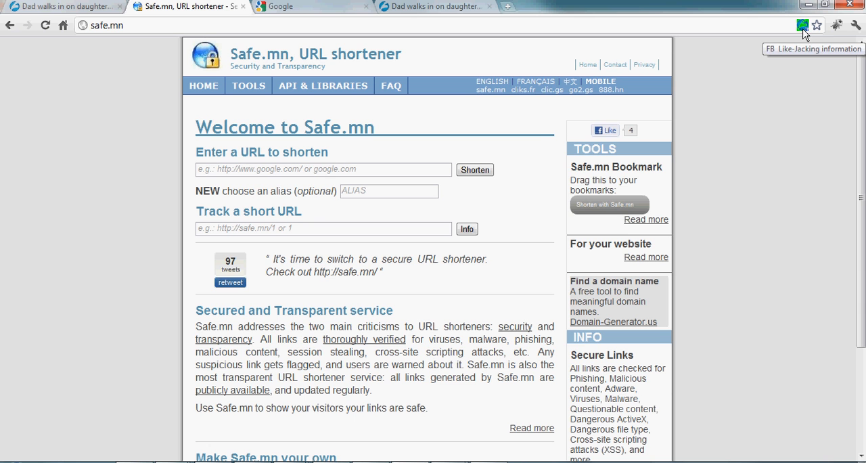
left_click(804, 26)
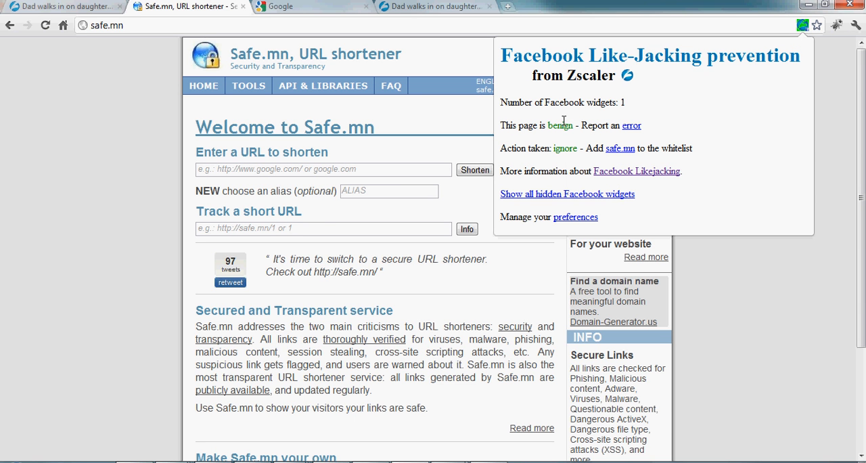
mouse_move(618, 116)
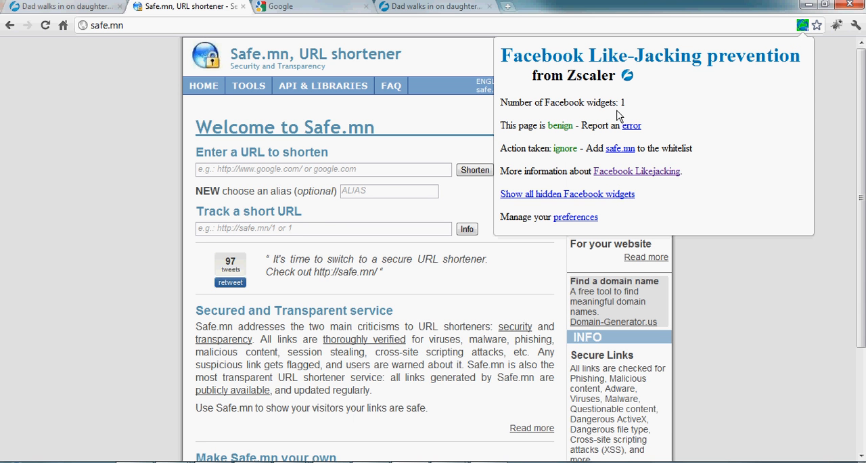
mouse_move(736, 278)
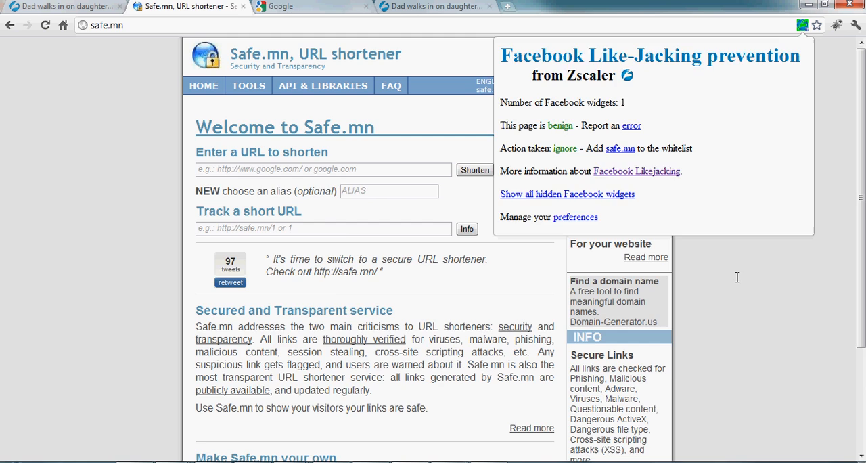
left_click(304, 5)
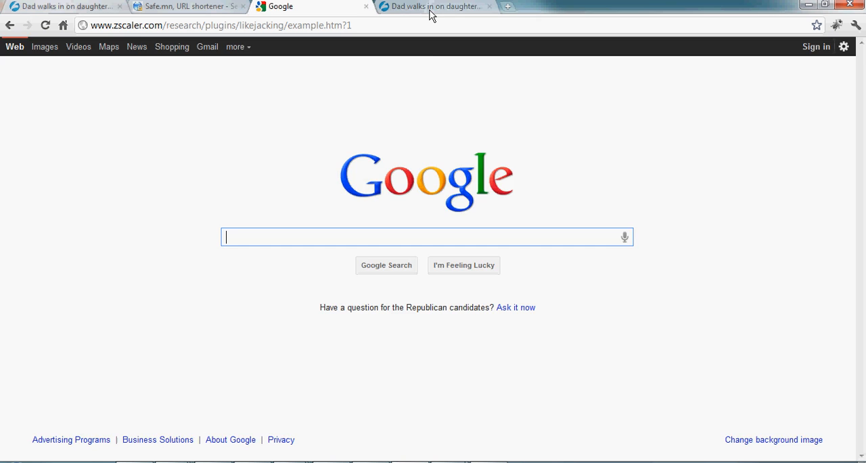
- Try playing the example page's video, triggering the Facebook-post warning, and block the post
left_click(436, 6)
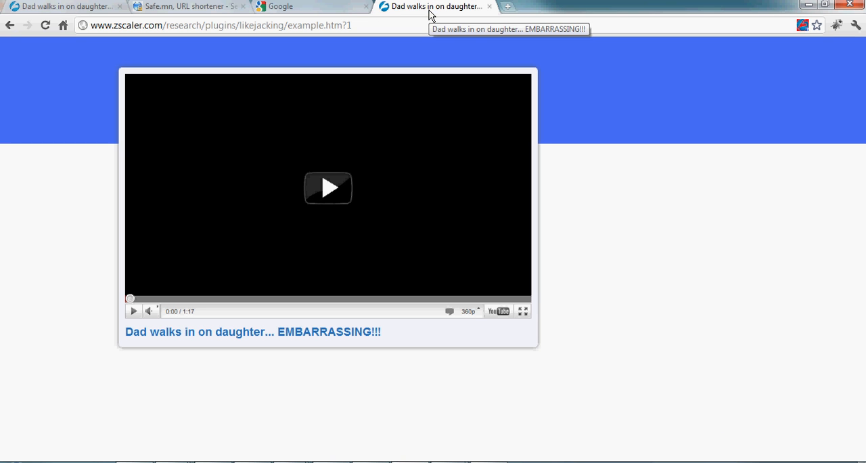
mouse_move(797, 38)
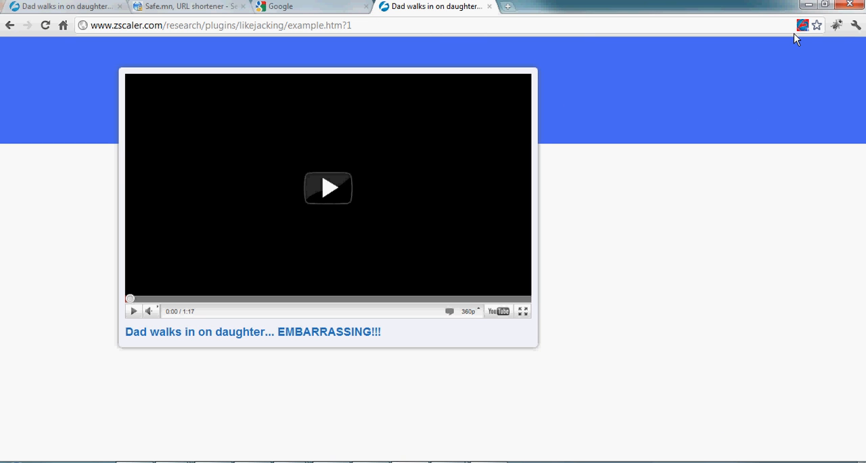
mouse_move(774, 196)
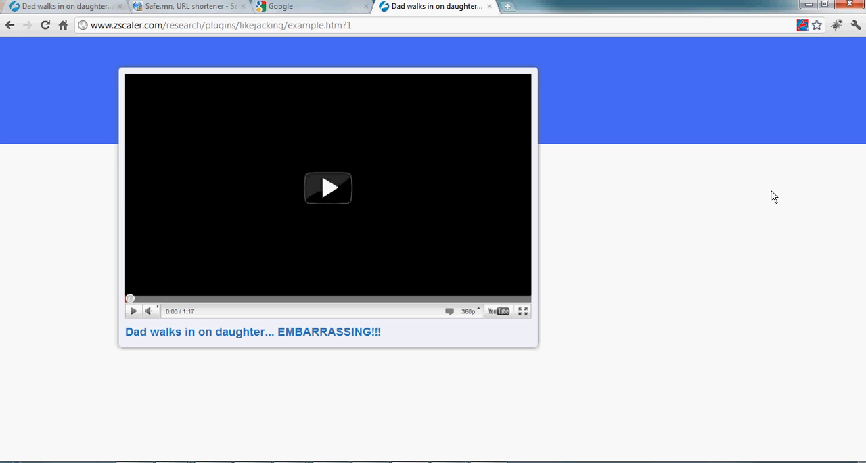
mouse_move(327, 186)
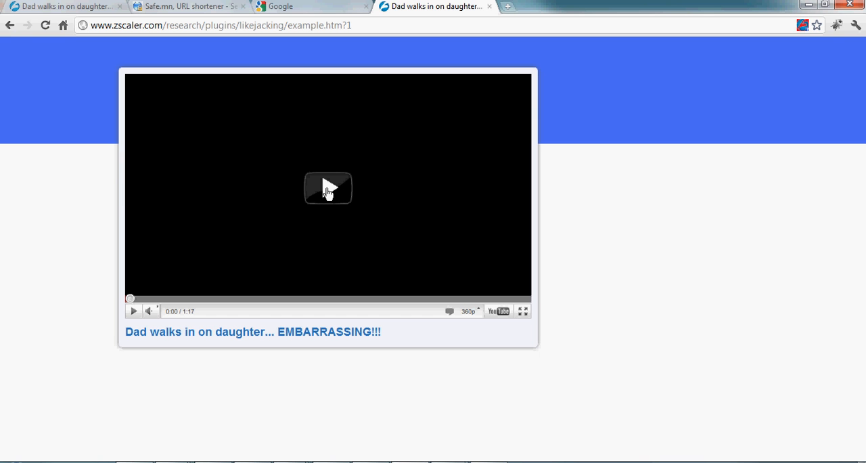
mouse_move(328, 195)
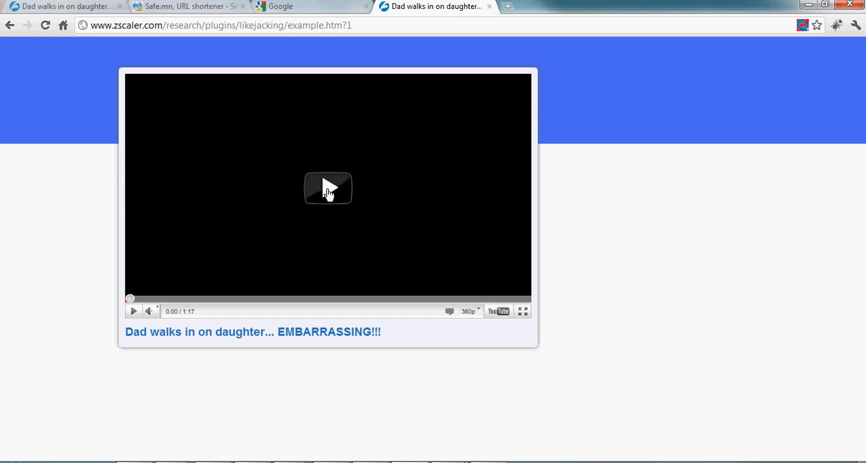
left_click(328, 188)
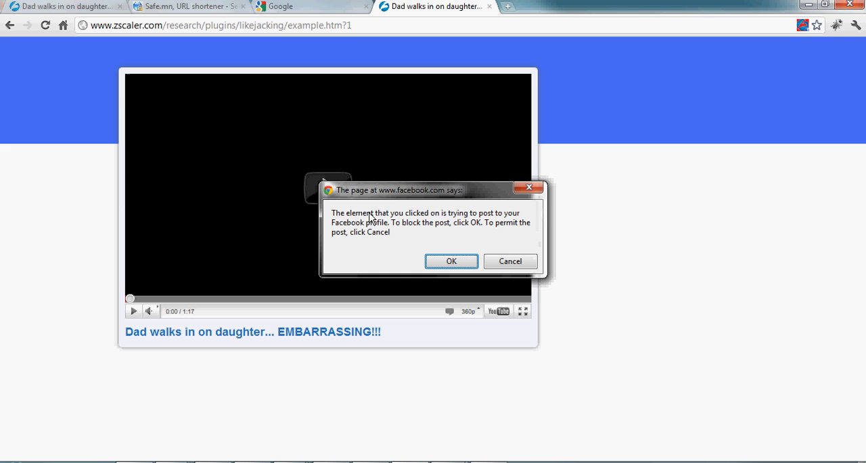
mouse_move(452, 225)
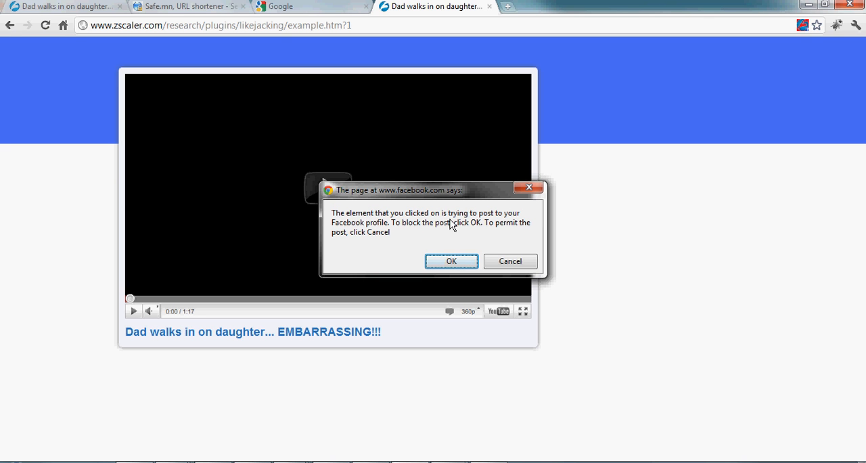
mouse_move(455, 230)
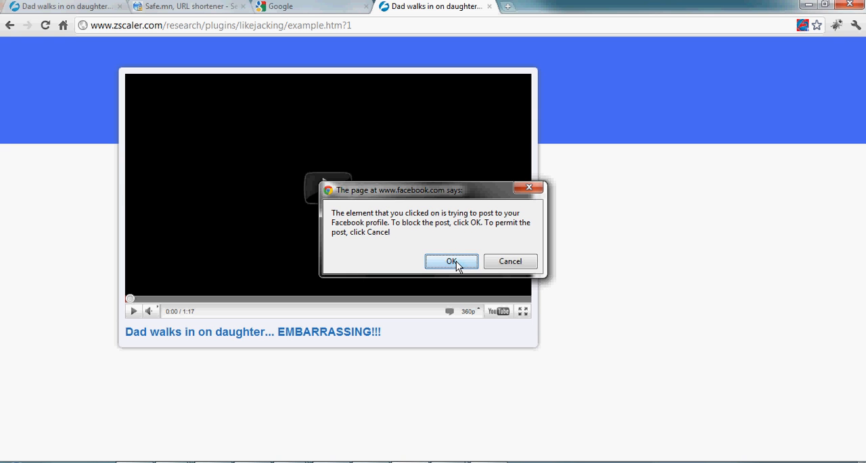
left_click(453, 261)
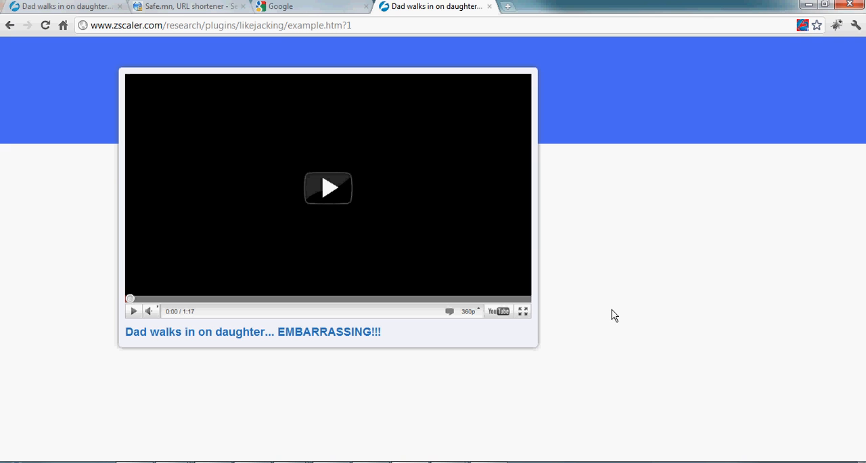
mouse_move(602, 233)
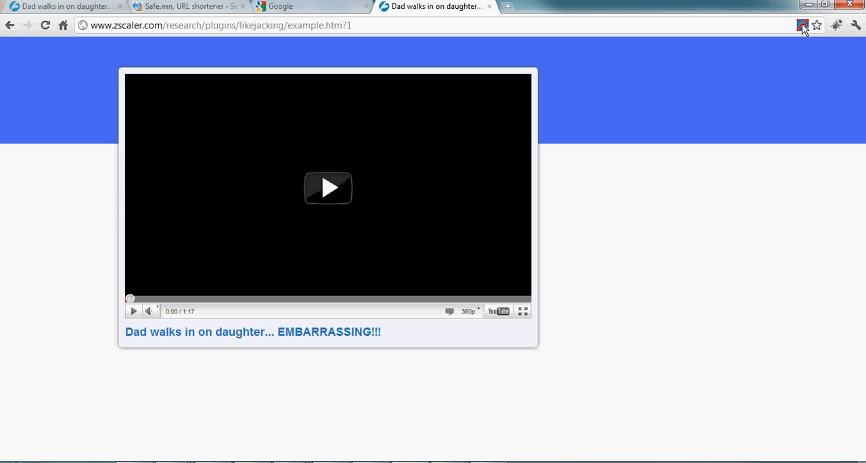
- Set Like-Jacking protection to request confirmation for all Facebook widgets, then show Safe.mn
left_click(804, 25)
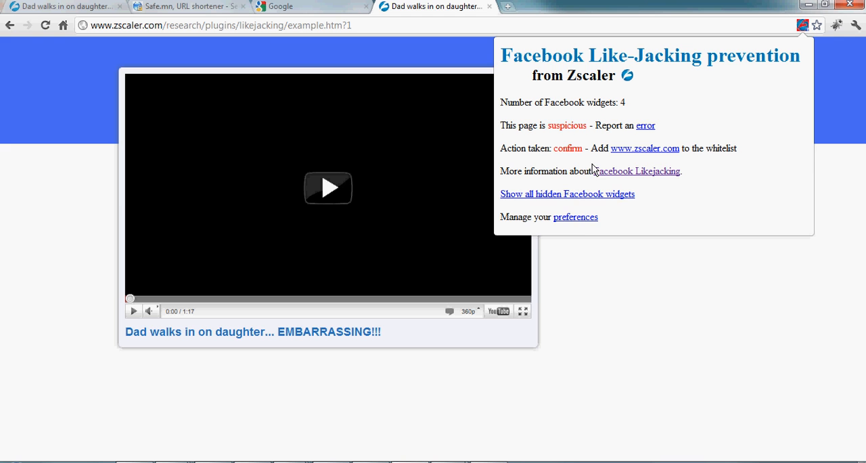
mouse_move(577, 216)
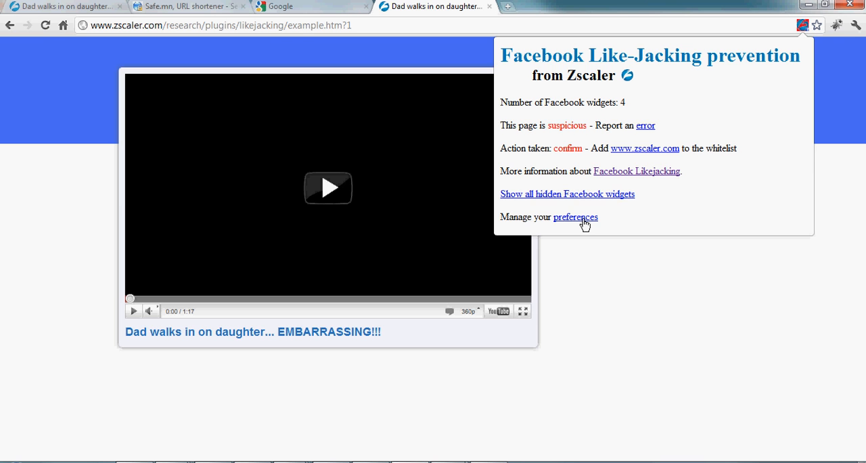
left_click(575, 217)
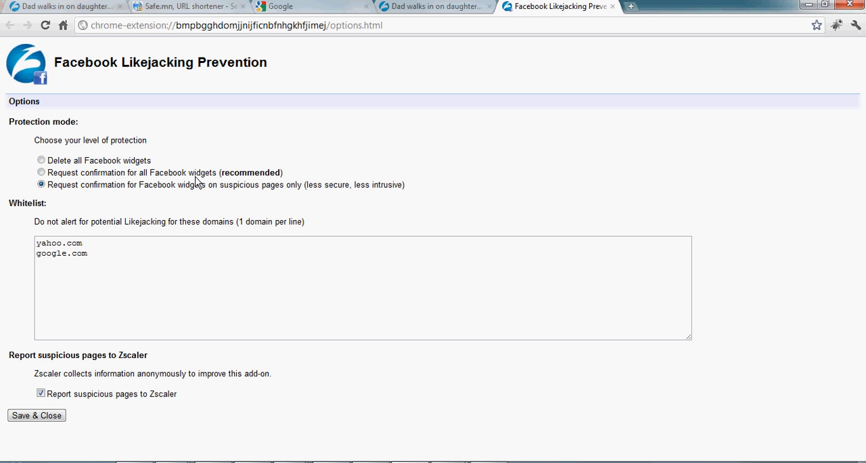
mouse_move(264, 190)
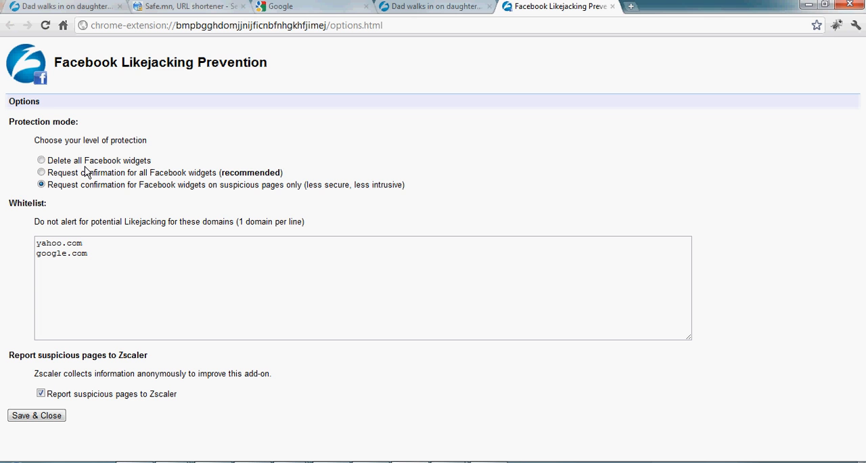
mouse_move(79, 173)
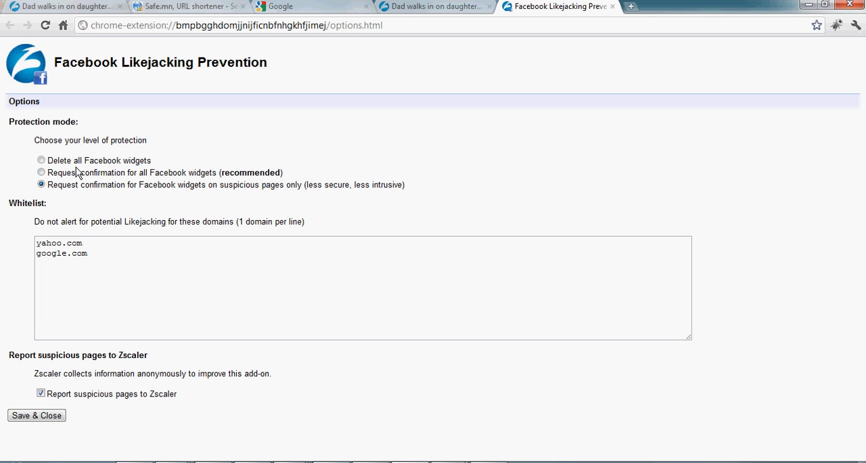
left_click(41, 174)
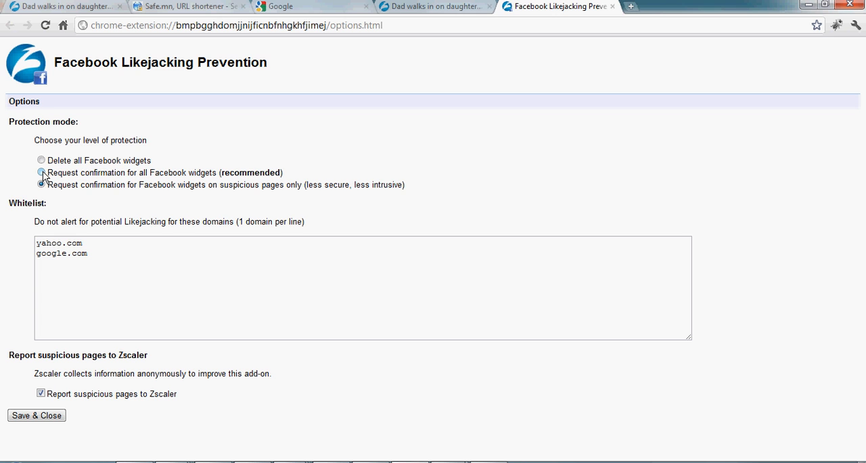
left_click(40, 174)
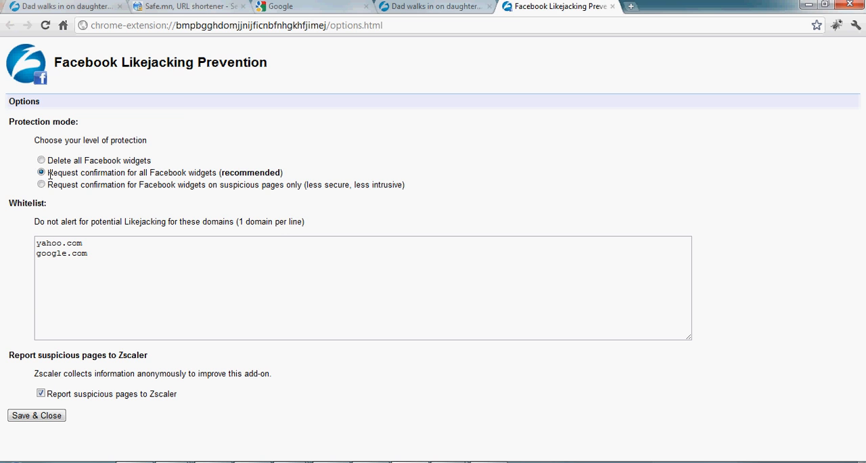
left_click(183, 5)
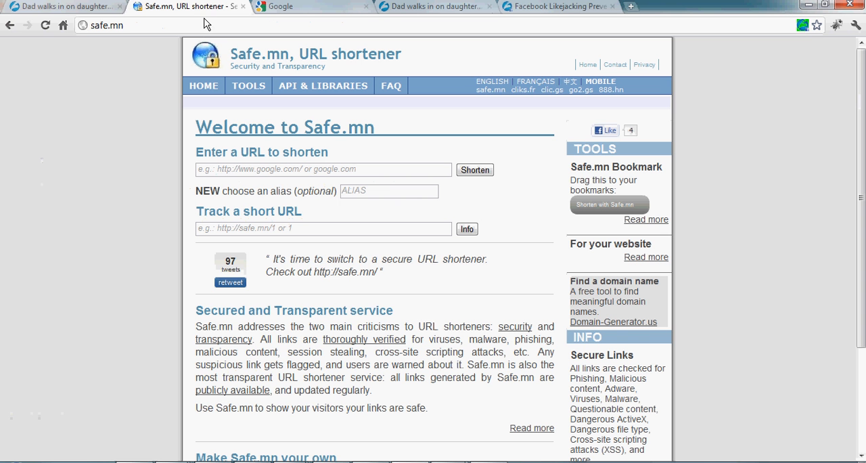
mouse_move(589, 129)
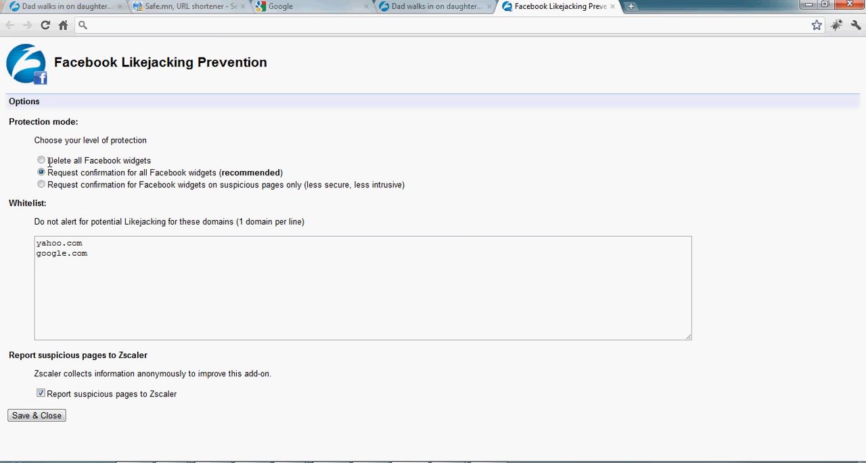
- Set protection to delete all Facebook widgets and save, leaving Safe.mn with no Like widget
left_click(41, 161)
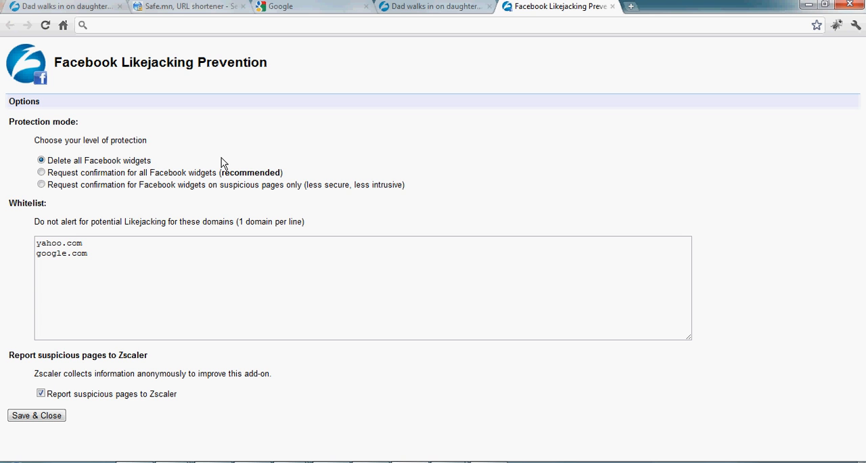
mouse_move(200, 431)
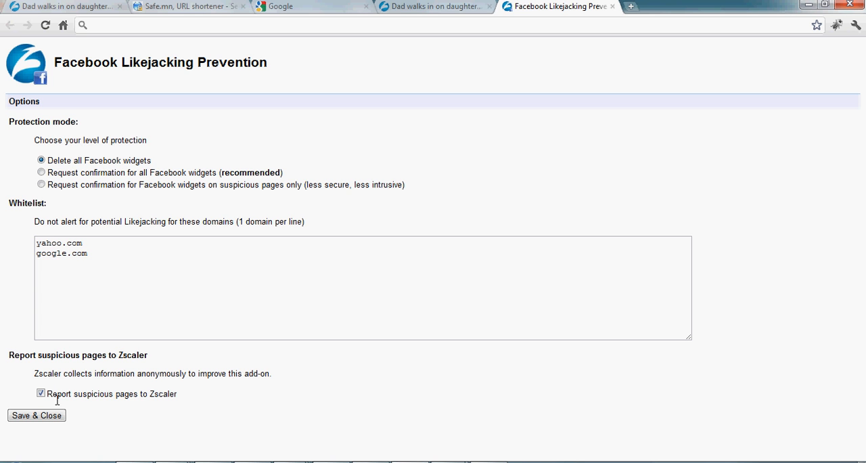
left_click(433, 5)
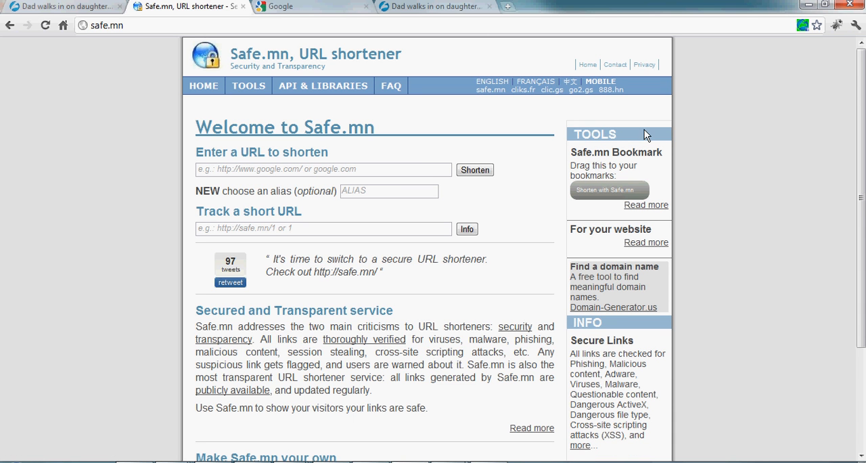
mouse_move(585, 126)
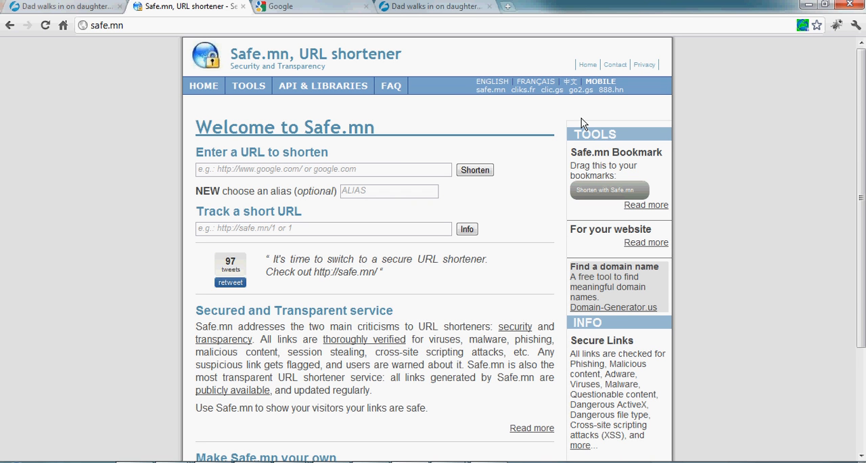
mouse_move(576, 130)
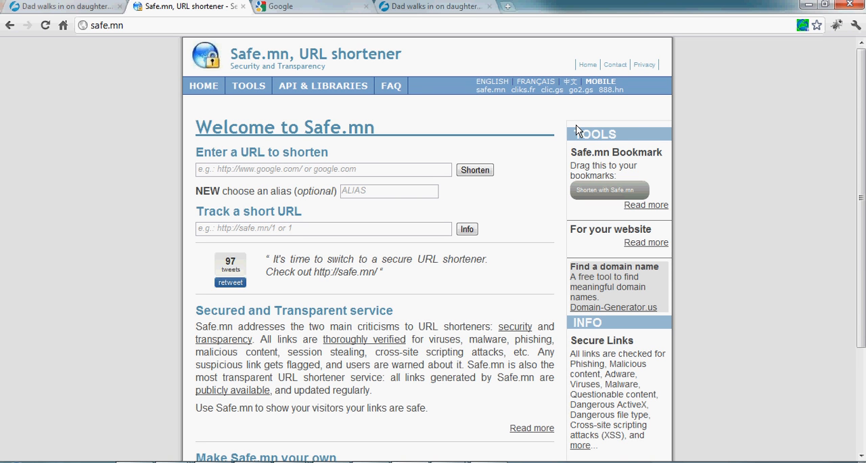
mouse_move(794, 48)
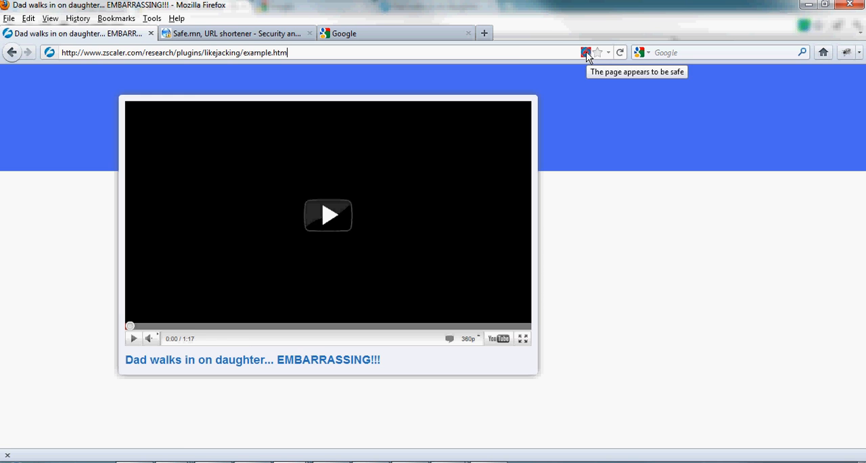
- Check the Safe.mn and Google tabs, show the example page's four-widget report, and follow its zscaler.com link
left_click(237, 32)
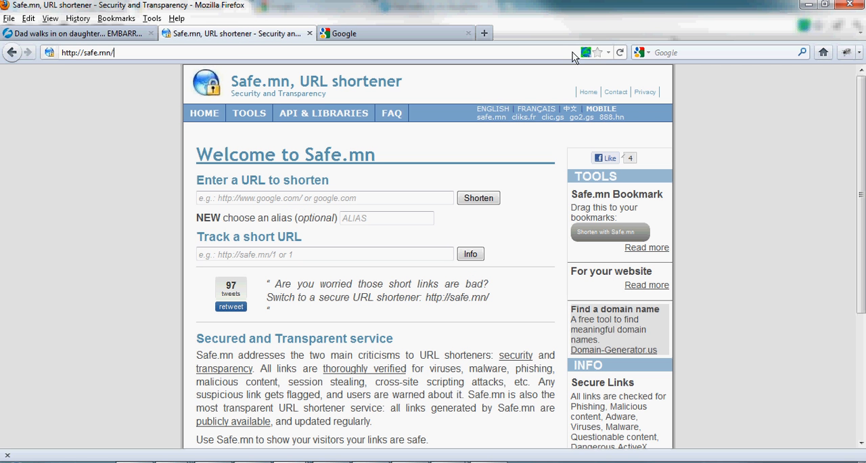
mouse_move(586, 53)
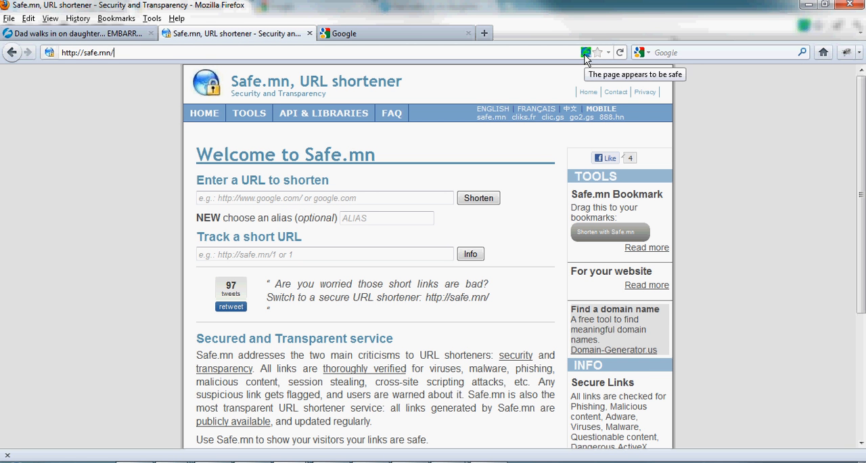
left_click(395, 32)
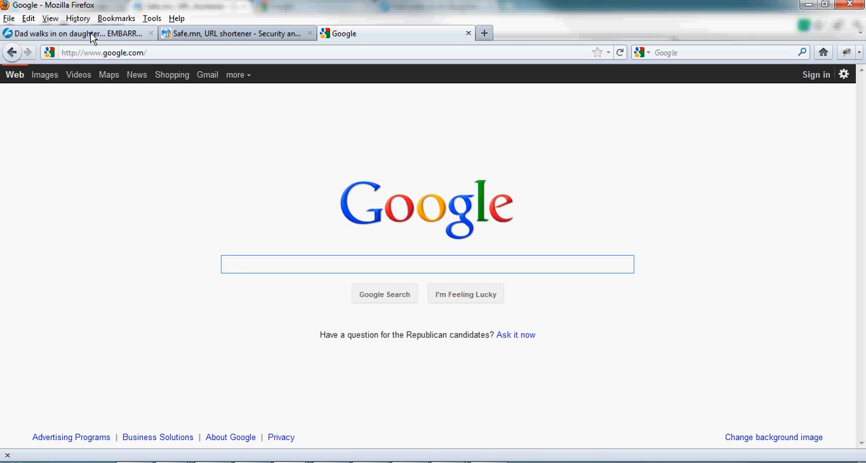
left_click(74, 32)
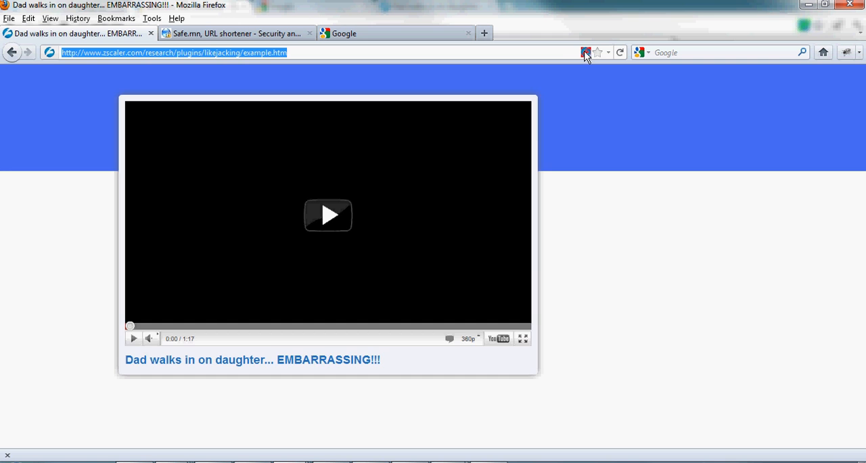
left_click(585, 52)
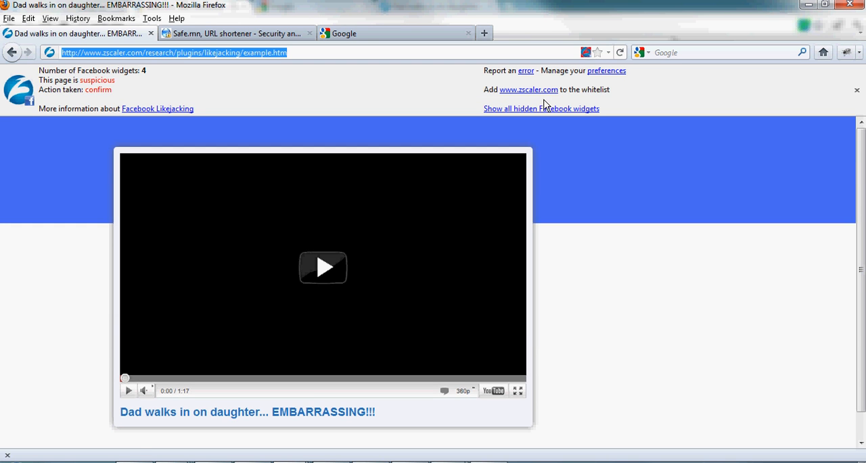
mouse_move(606, 70)
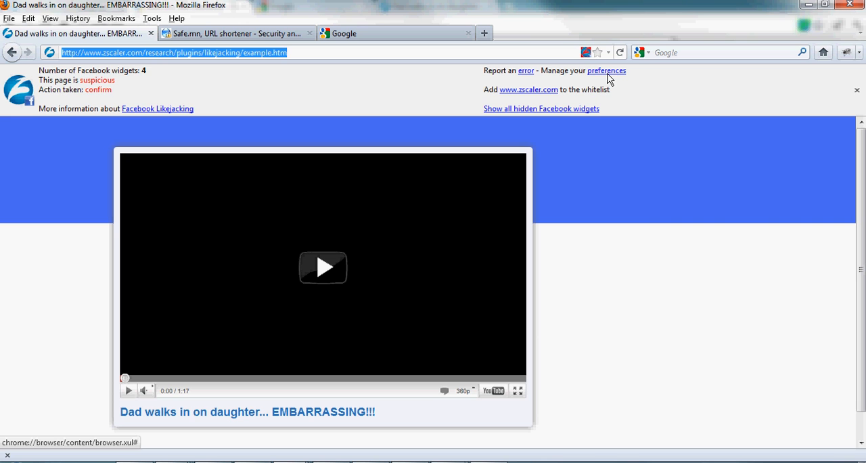
mouse_move(525, 115)
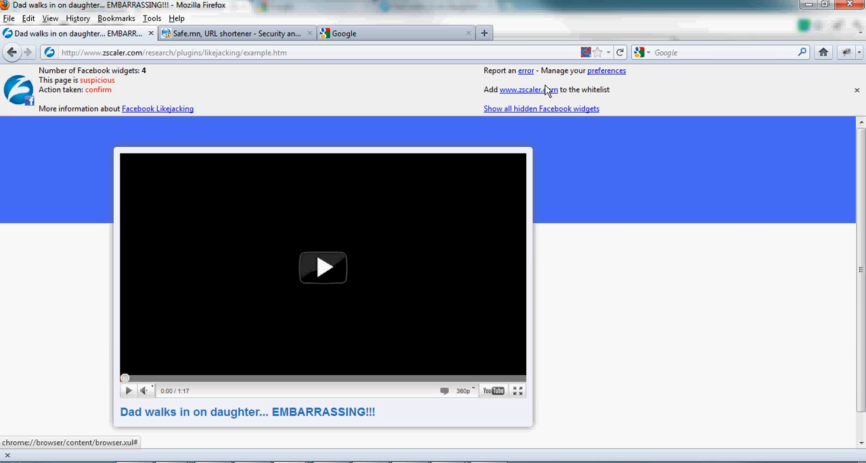
left_click(541, 108)
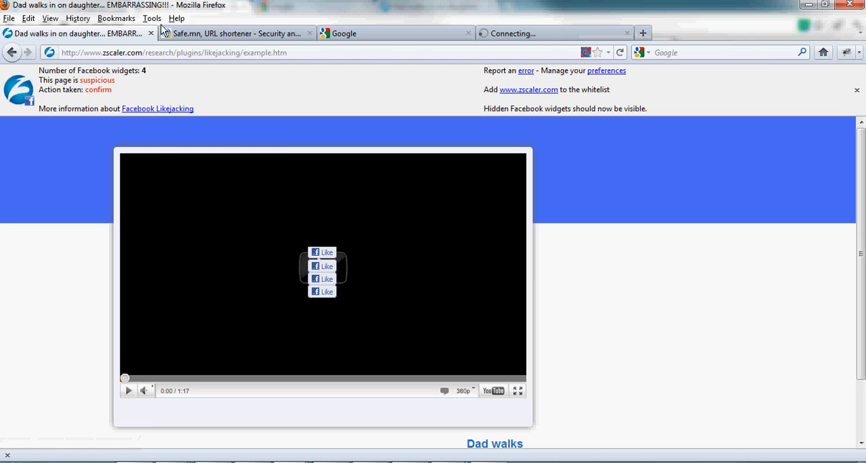
- Send an error report saying 'This page is not suspicious' and return to the example video page
left_click(526, 71)
type("T")
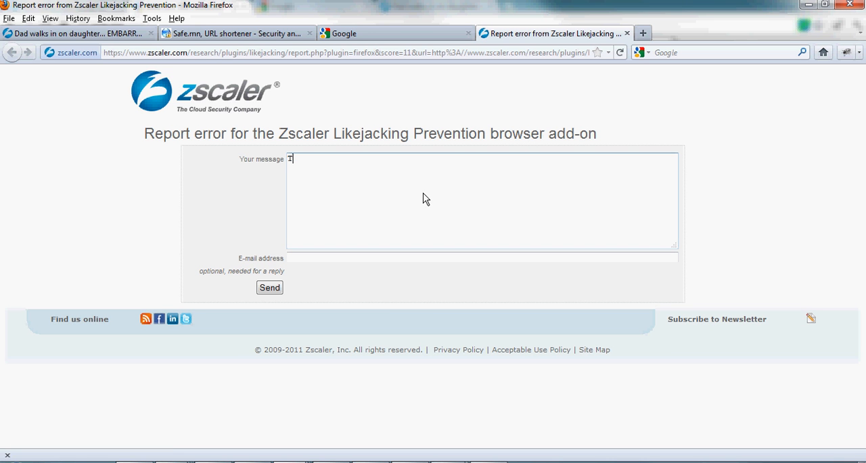
type("his page is")
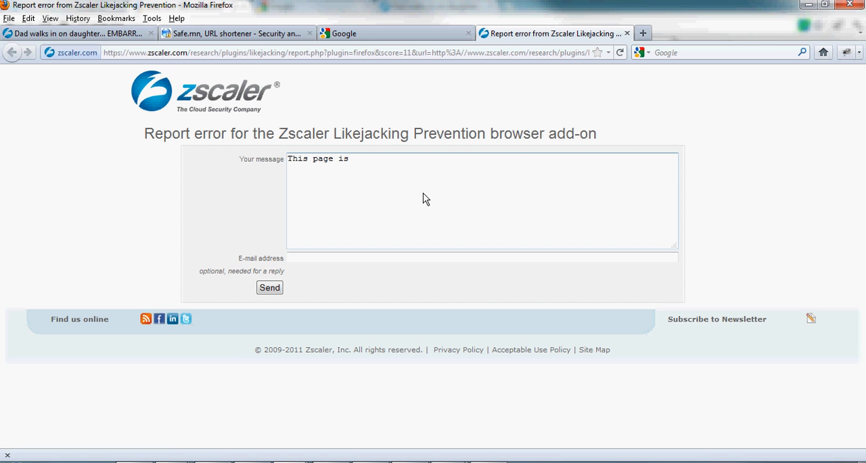
type("not suspicious")
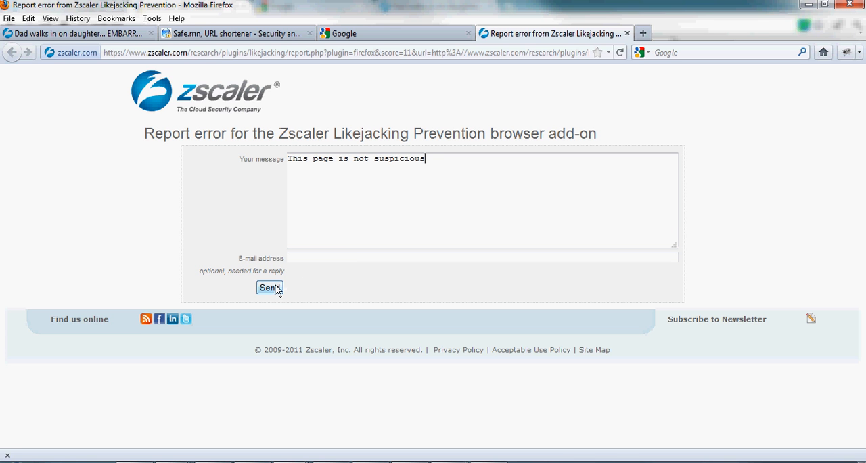
left_click(269, 287)
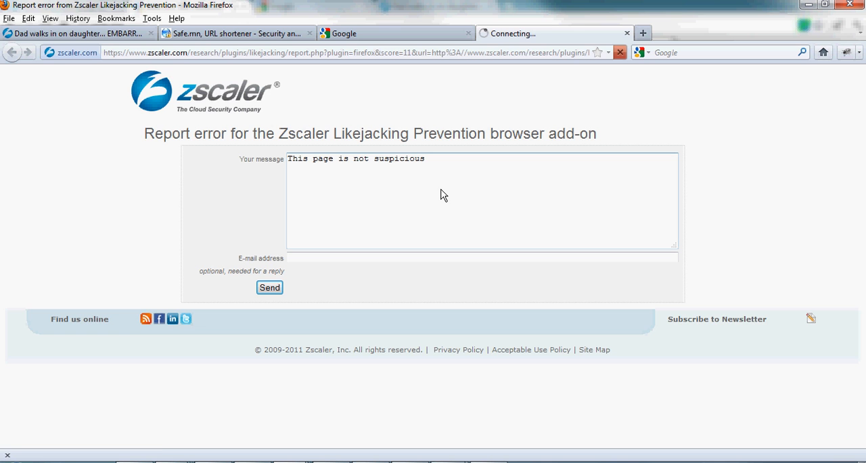
left_click(269, 287)
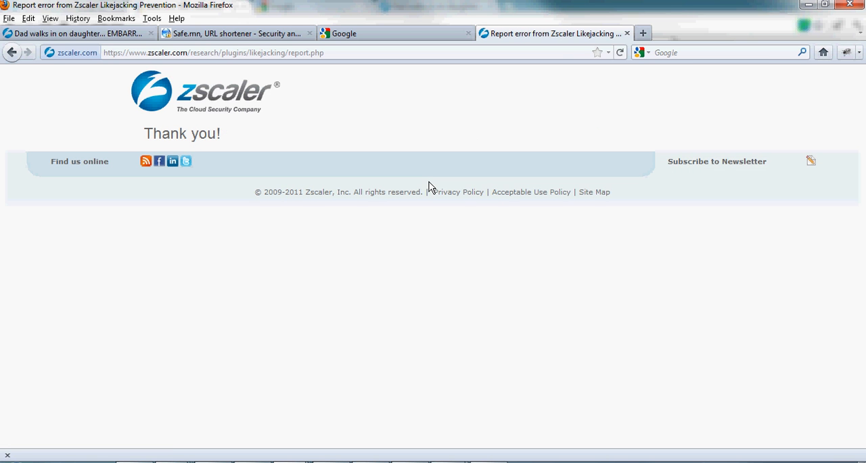
mouse_move(143, 22)
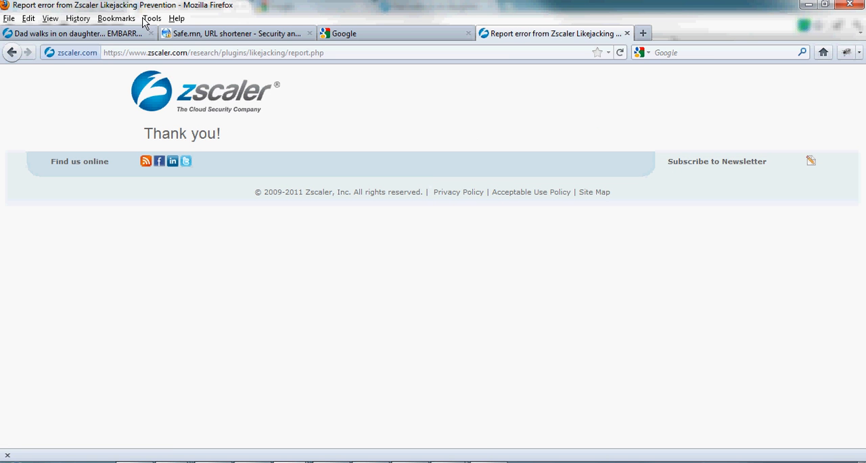
left_click(68, 32)
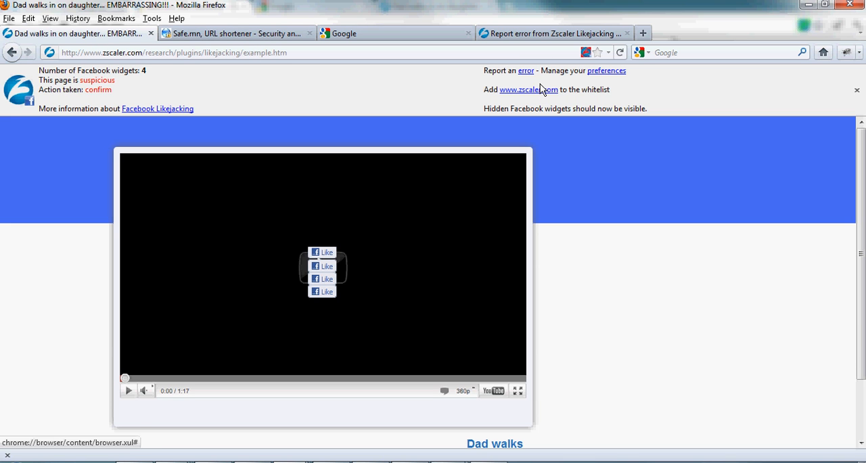
mouse_move(324, 20)
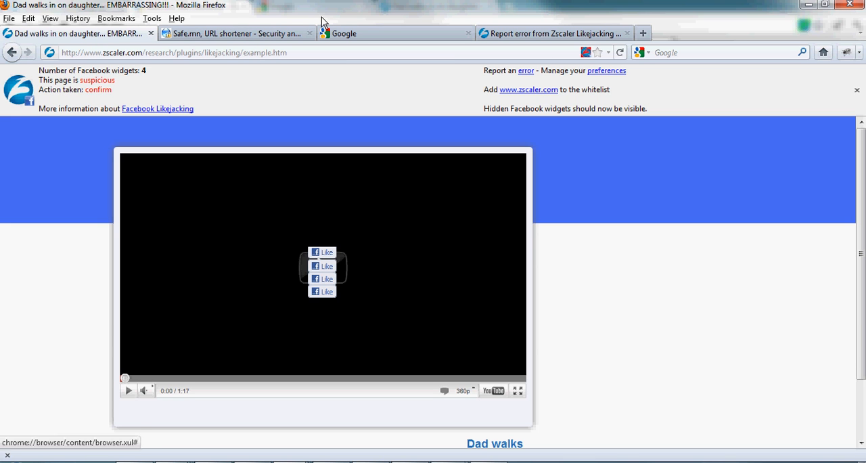
mouse_move(519, 80)
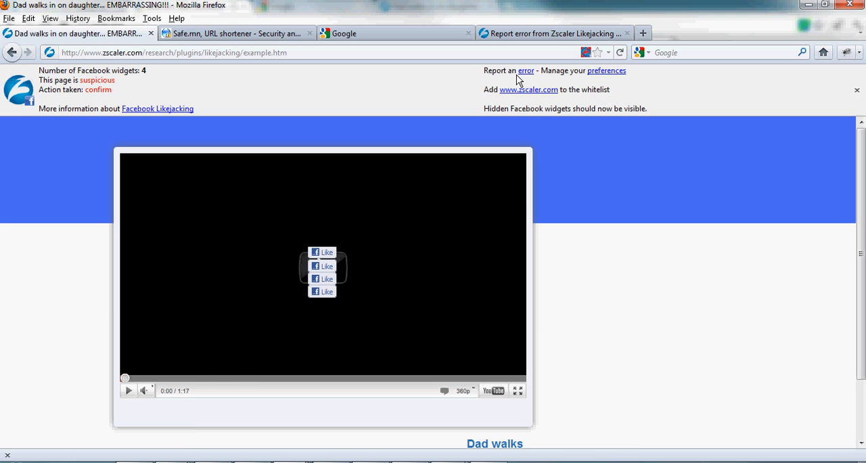
- Show the add-on's verdict that Safe.mn has one Facebook widget and is benign
left_click(237, 33)
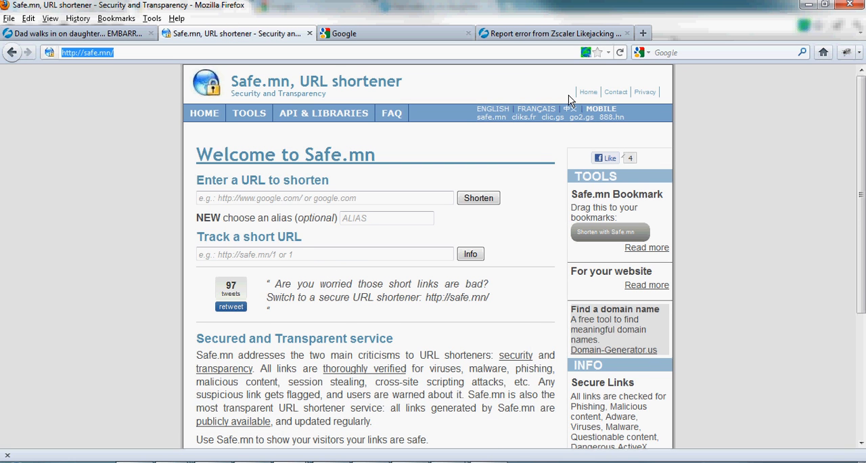
left_click(586, 52)
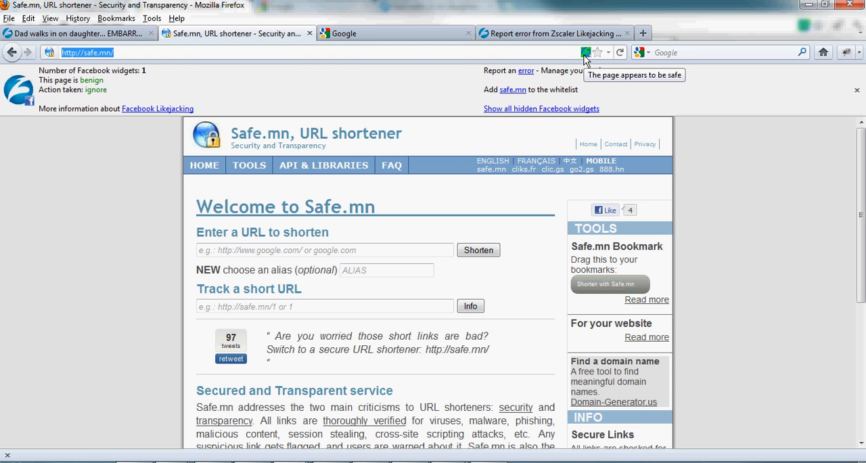
mouse_move(520, 98)
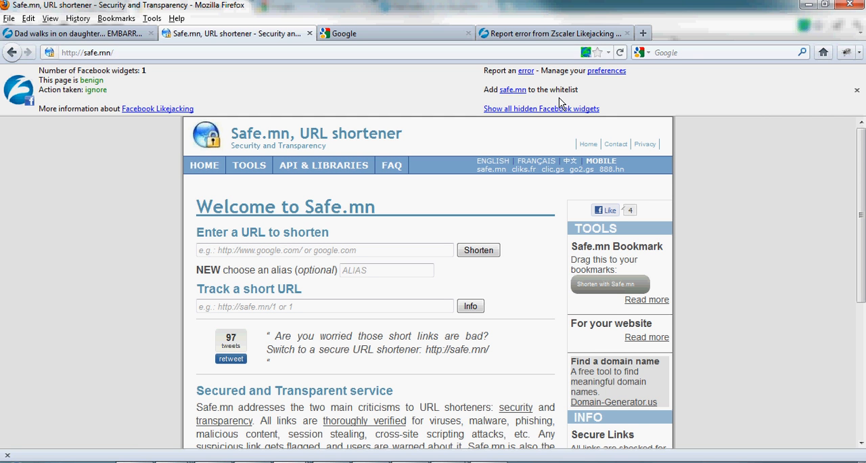
mouse_move(527, 111)
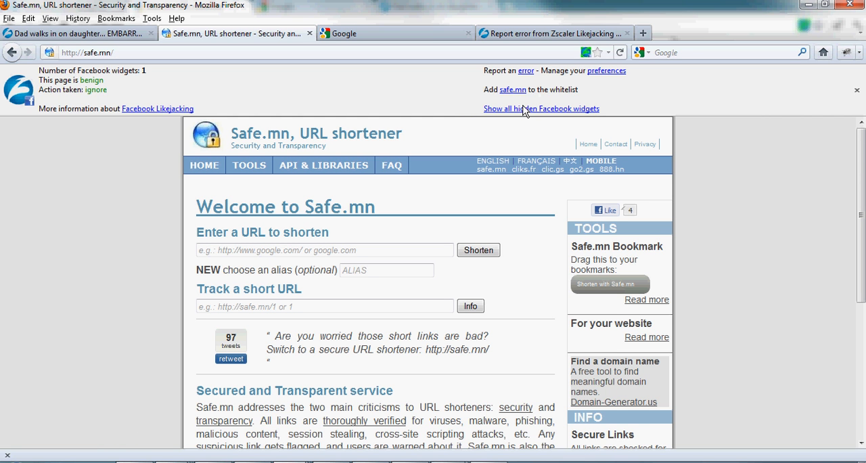
mouse_move(581, 88)
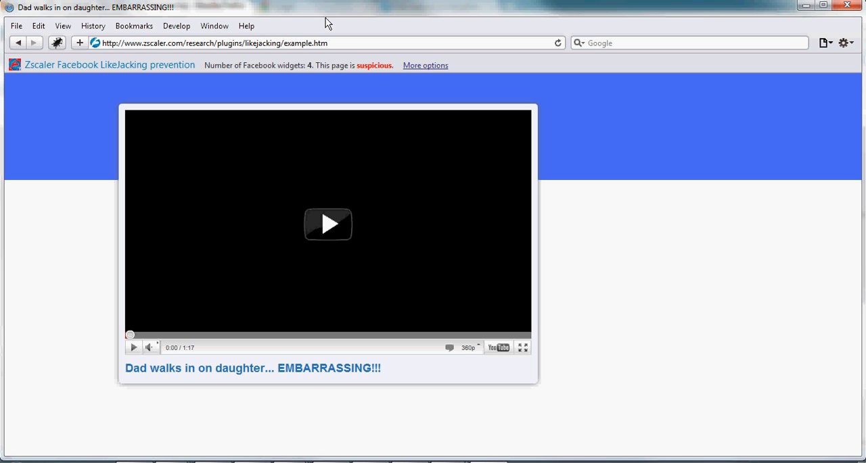
mouse_move(425, 68)
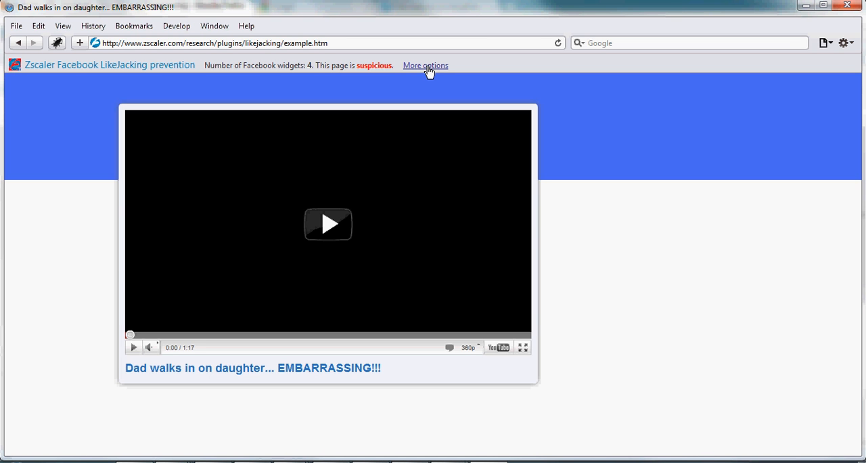
mouse_move(510, 44)
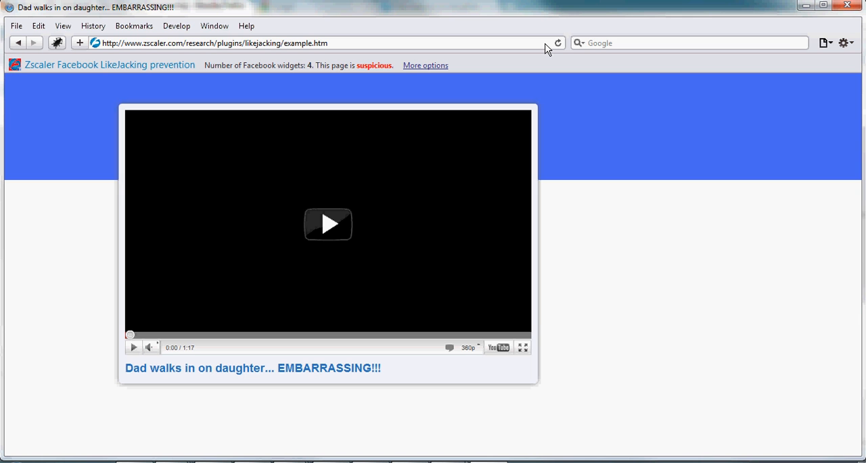
mouse_move(55, 60)
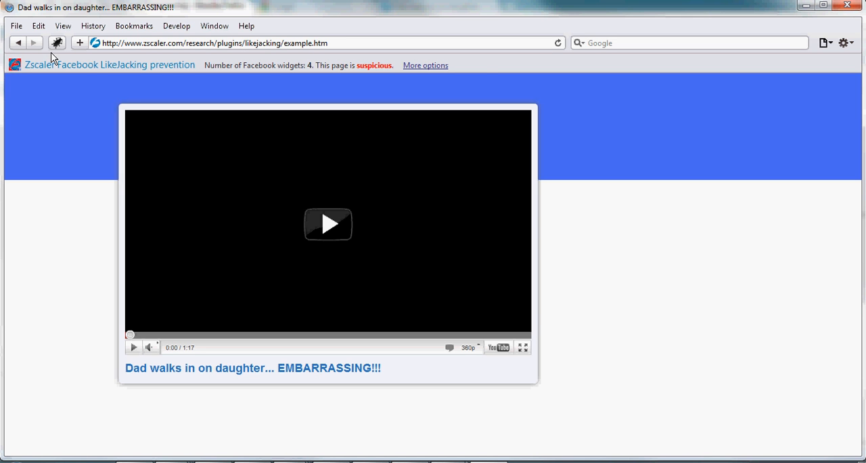
mouse_move(485, 63)
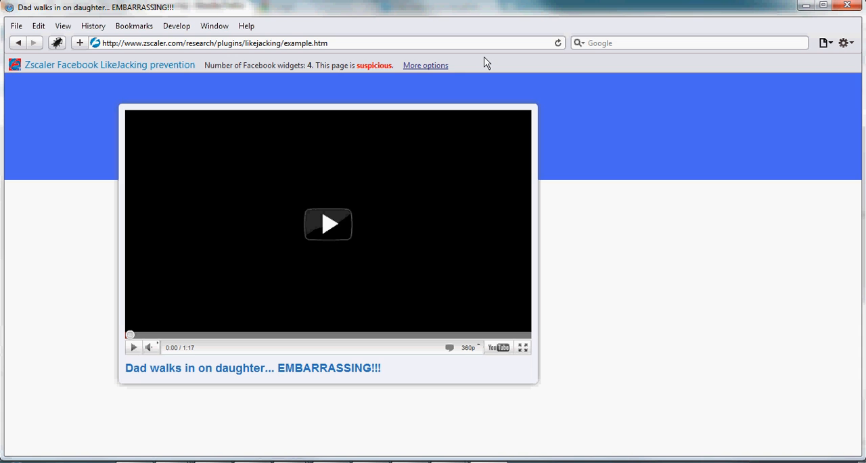
mouse_move(430, 68)
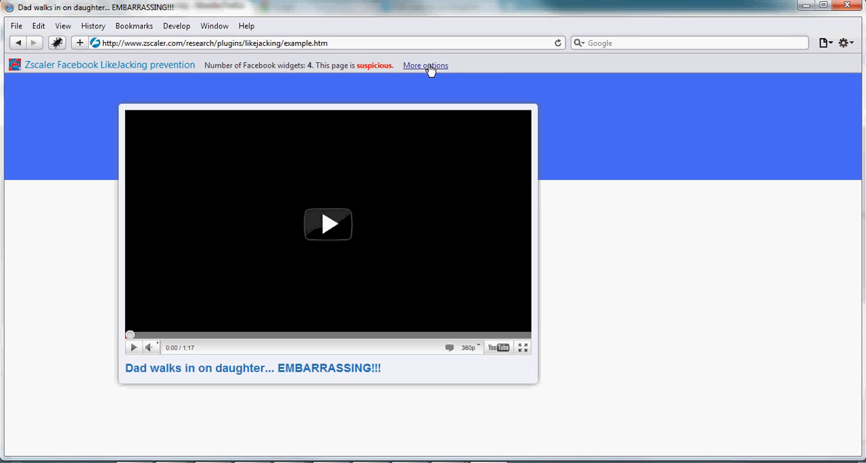
- Expand More options in Safari's Zscaler bar and reveal the four hidden Facebook Like widgets
left_click(425, 65)
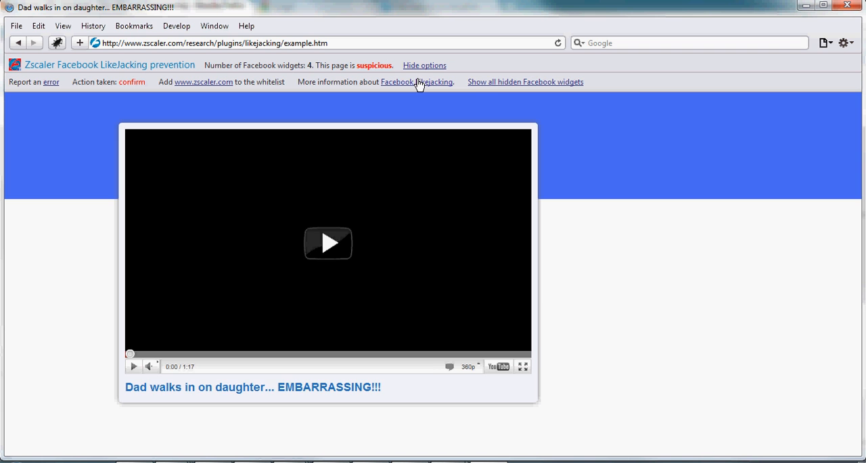
left_click(526, 82)
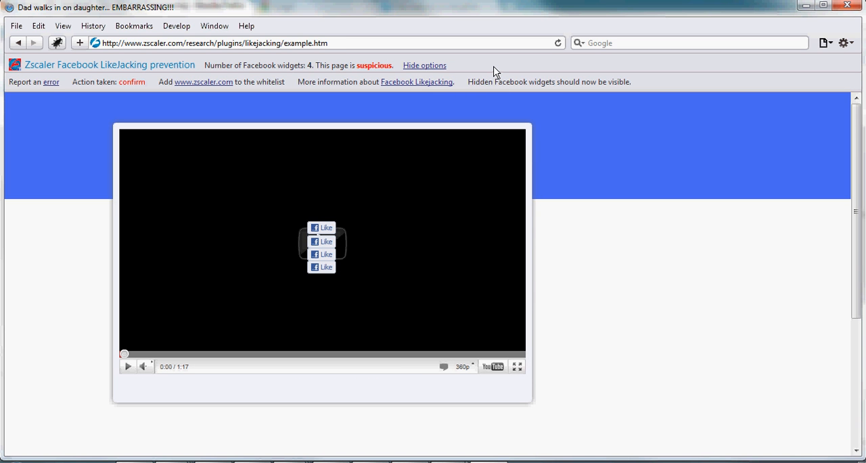
mouse_move(48, 81)
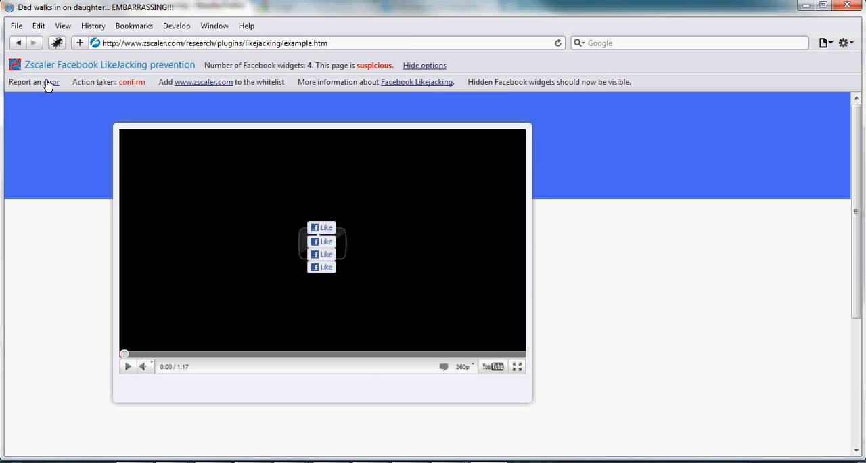
mouse_move(192, 84)
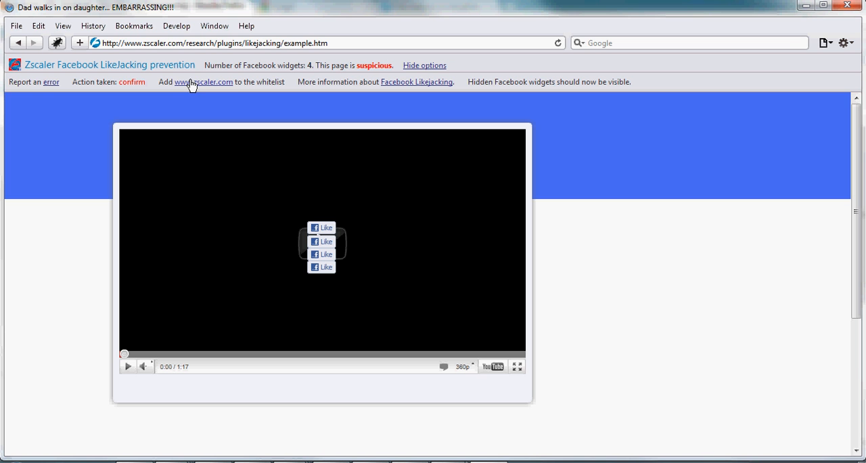
mouse_move(413, 82)
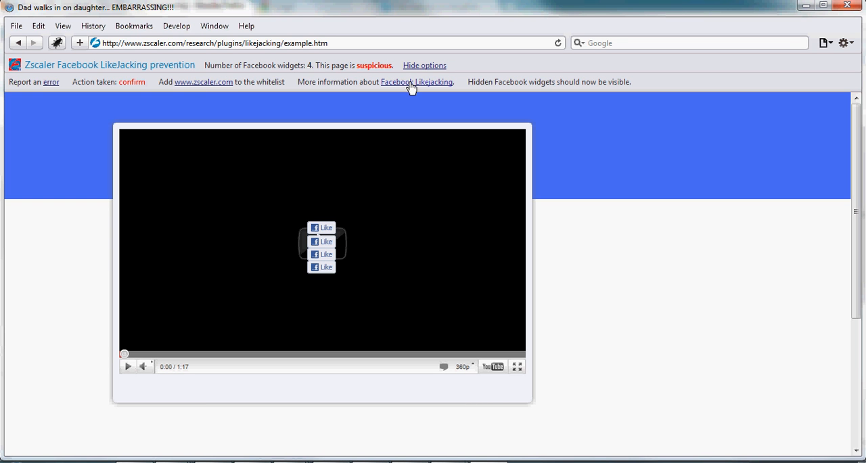
mouse_move(568, 61)
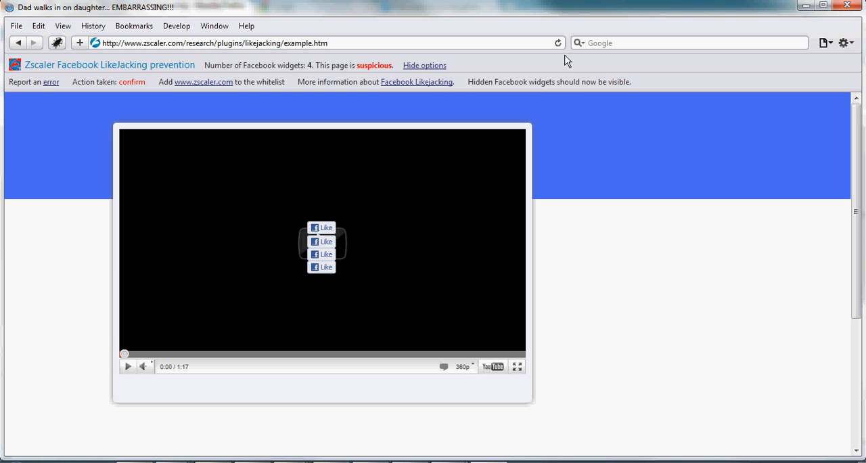